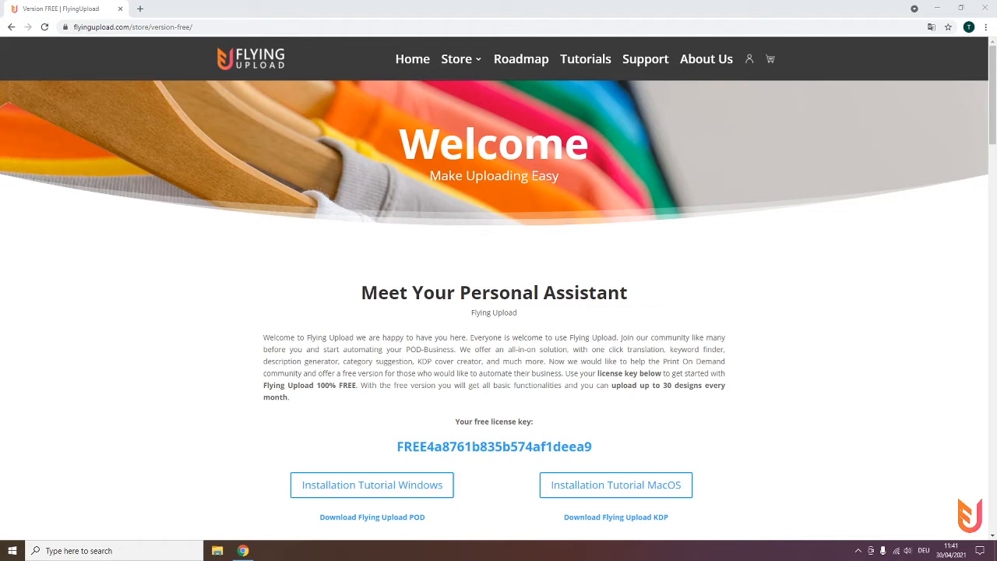
{"action": "mouse_move", "coordinate": [464, 476]}
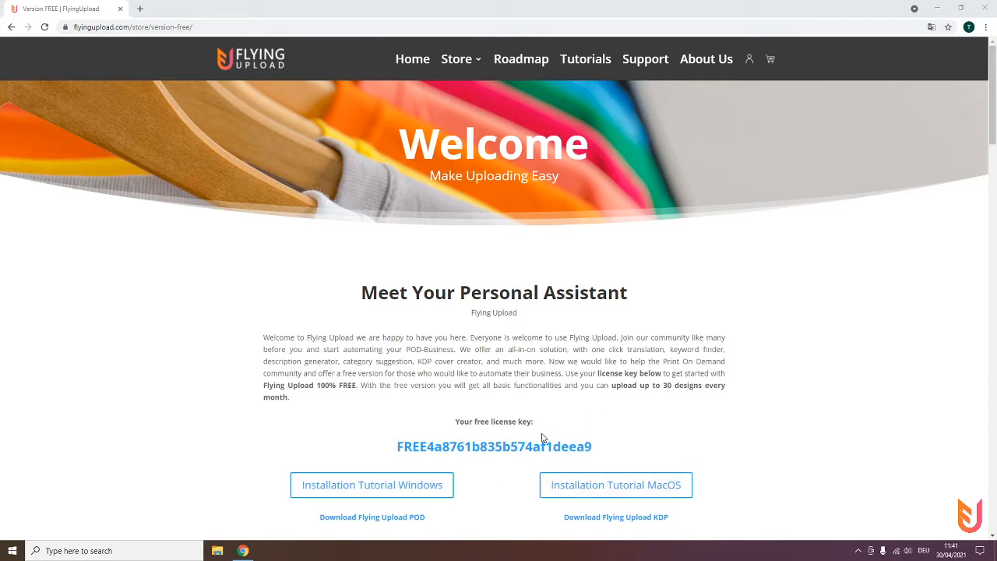
{"action": "mouse_move", "coordinate": [415, 480]}
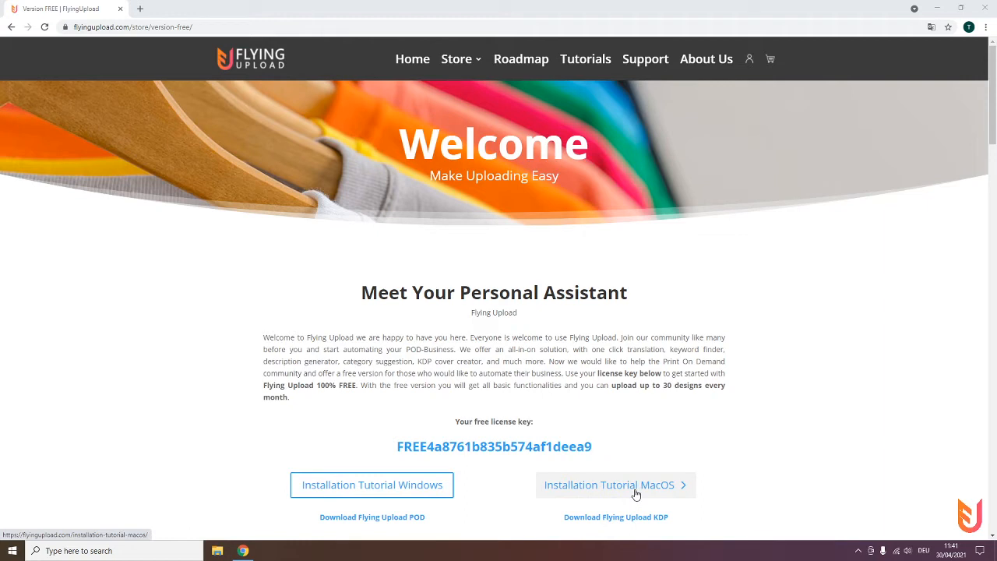
{"action": "mouse_move", "coordinate": [514, 493]}
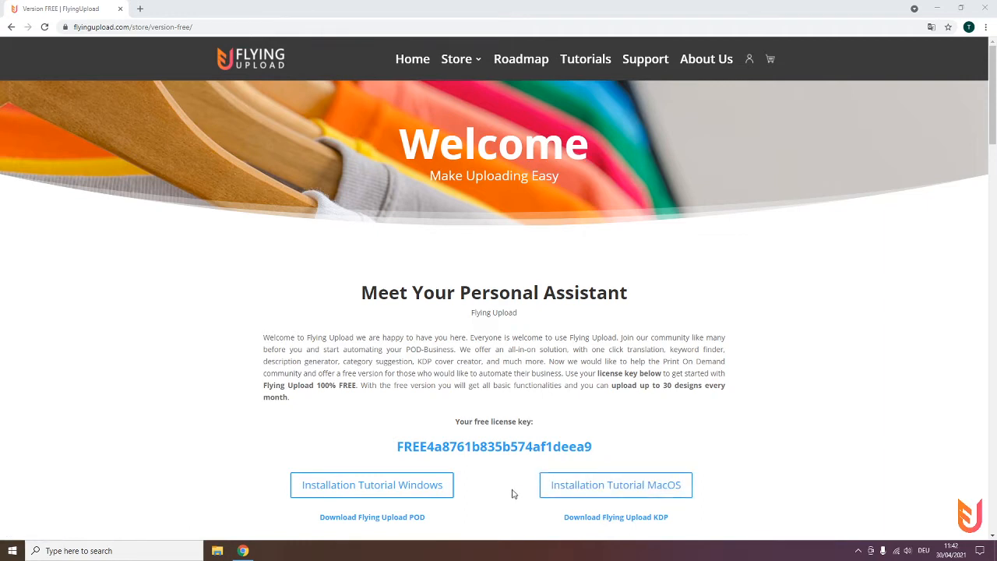
- Open the macOS installation tutorial in a new tab and scroll through it
{"action": "left_click", "coordinate": [615, 484]}
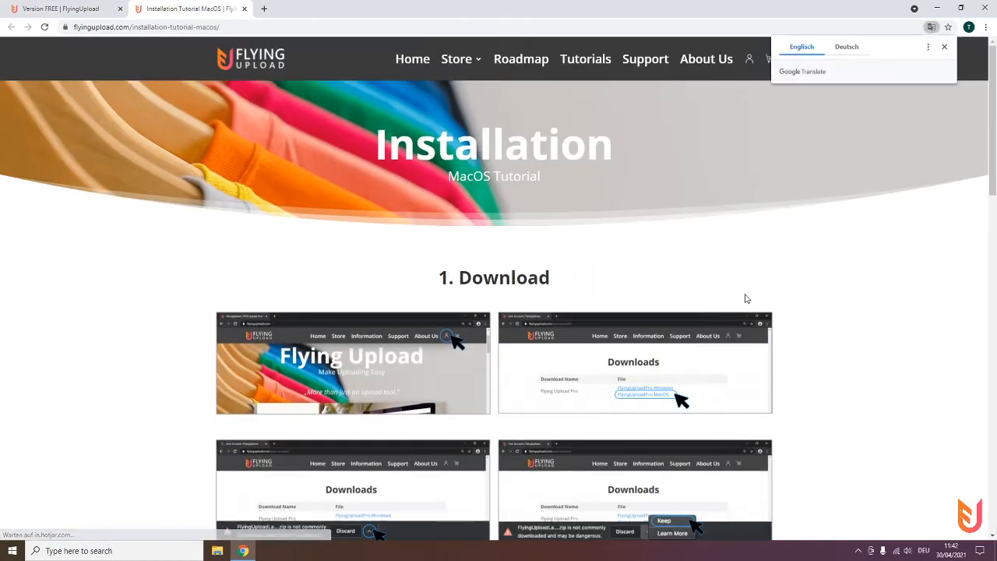
{"action": "scroll", "scroll_direction": "down", "scroll_amount": 3}
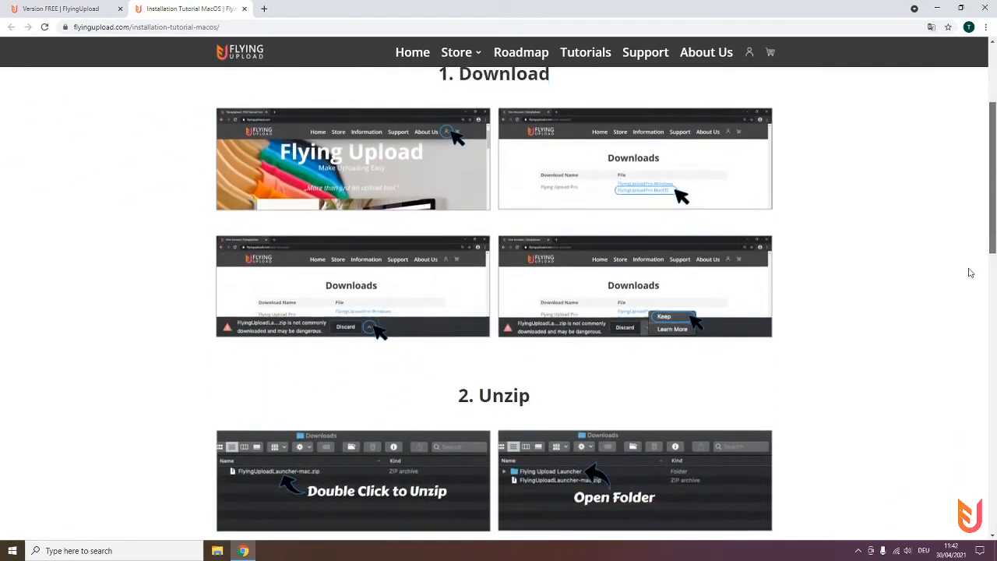
{"action": "scroll", "scroll_direction": "down", "scroll_amount": 3}
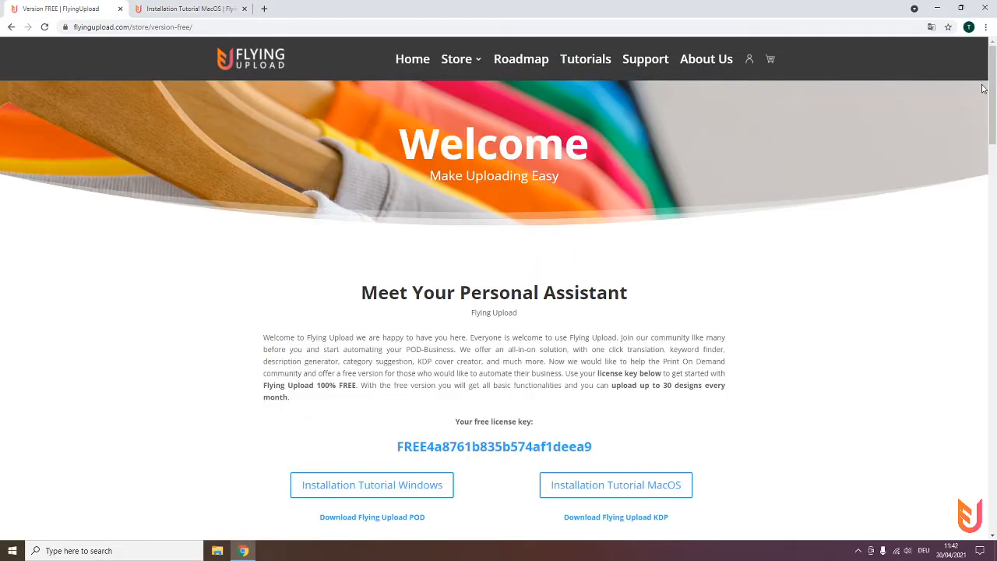
- Scroll down the free-version page and download Launcher.zip
{"action": "scroll", "scroll_direction": "down", "scroll_amount": 3}
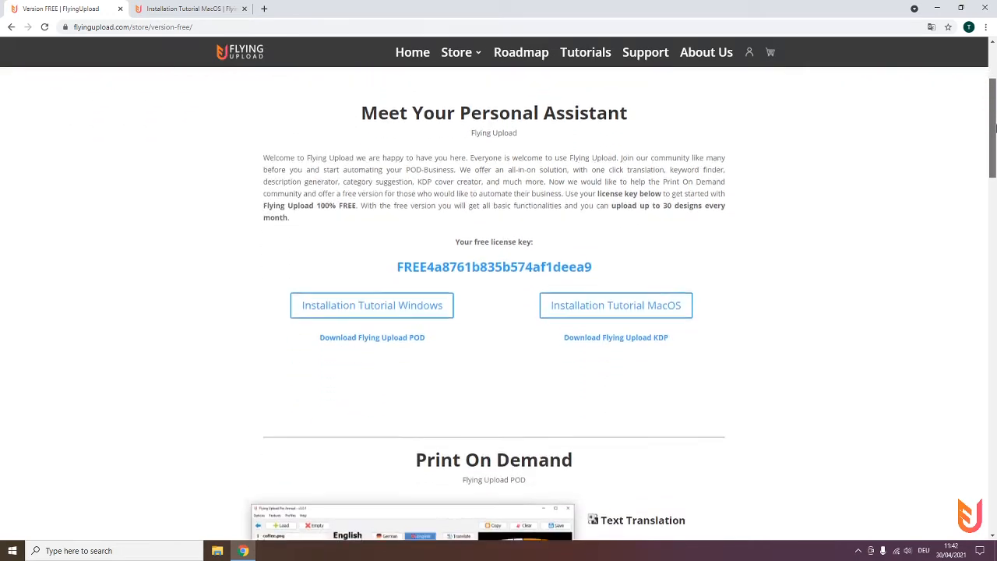
{"action": "scroll", "scroll_direction": "down", "scroll_amount": 3}
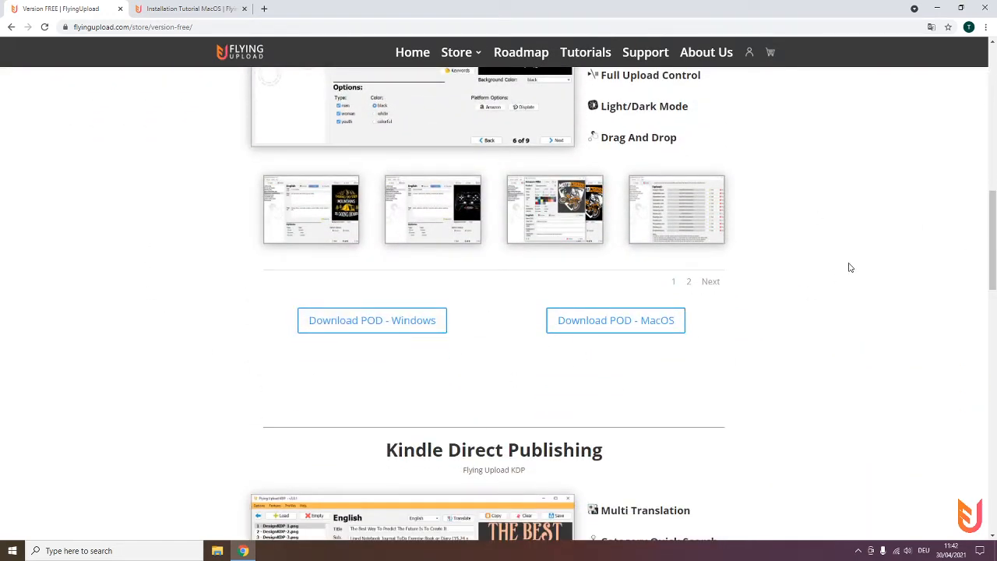
{"action": "scroll", "scroll_direction": "down", "scroll_amount": 3}
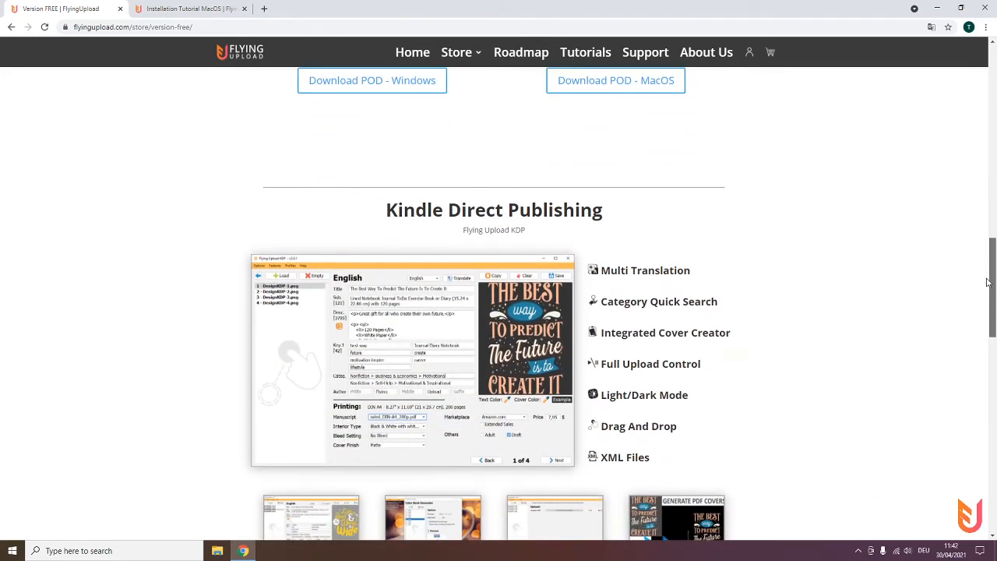
{"action": "scroll", "scroll_direction": "down", "scroll_amount": 3}
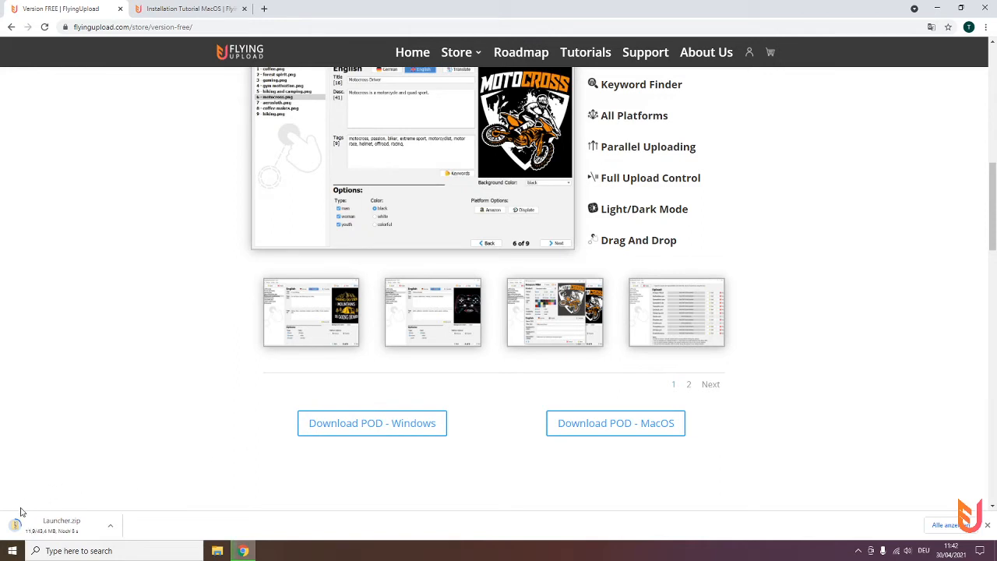
{"action": "mouse_move", "coordinate": [240, 453]}
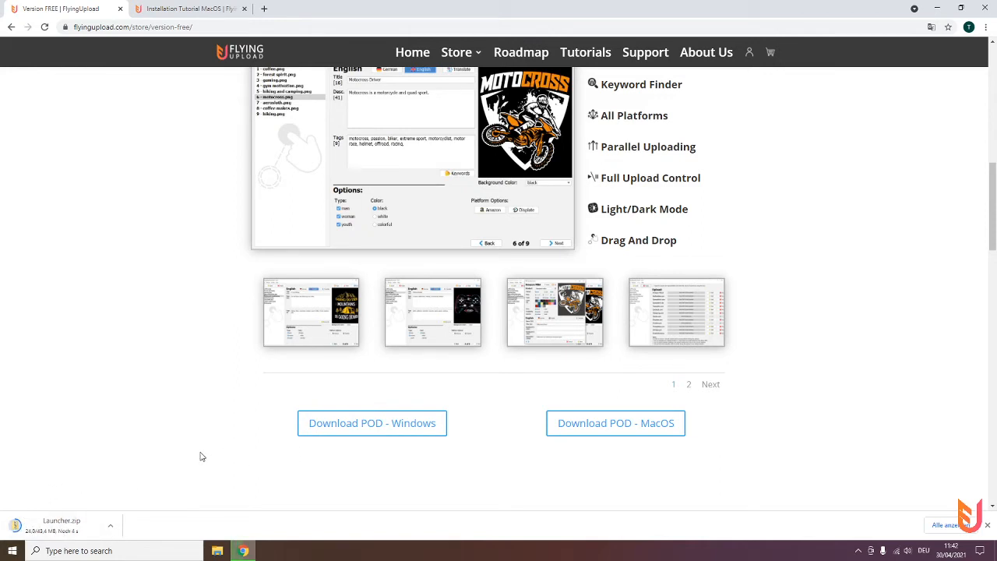
{"action": "mouse_move", "coordinate": [177, 461]}
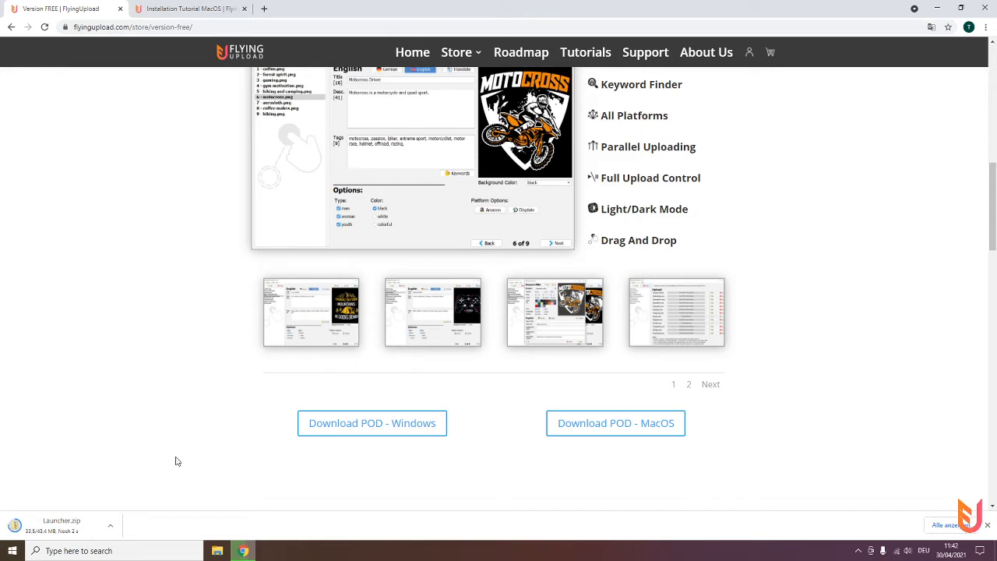
{"action": "mouse_move", "coordinate": [127, 525]}
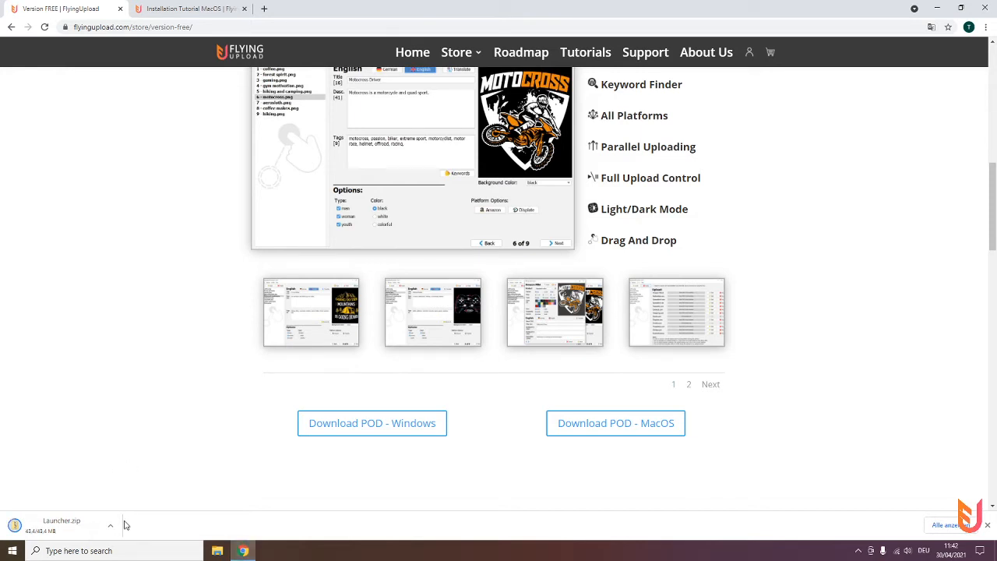
{"action": "left_click", "coordinate": [111, 525]}
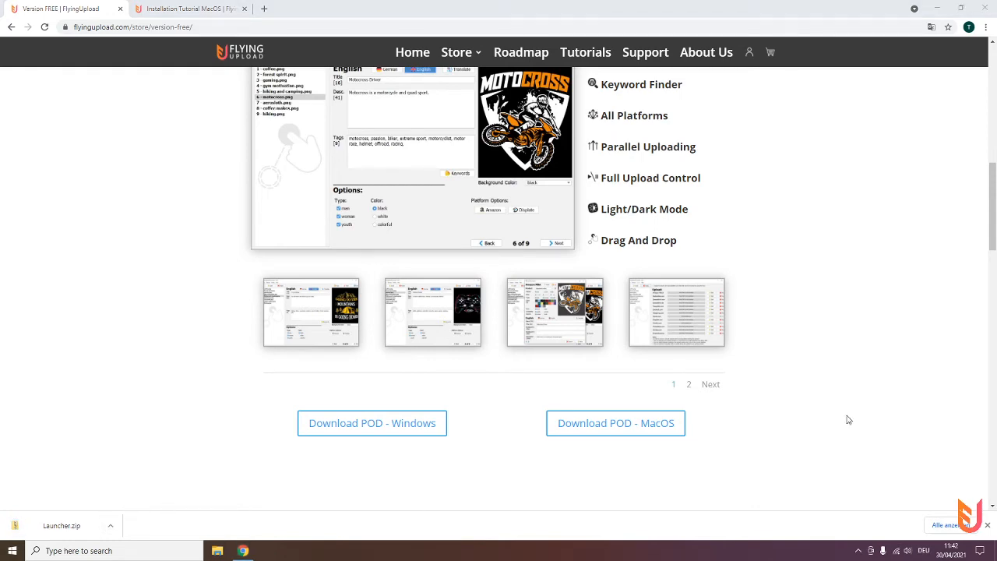
- Copy the downloaded Launcher.zip into a new C:\FlyingUpload folder
{"action": "left_click", "coordinate": [216, 549]}
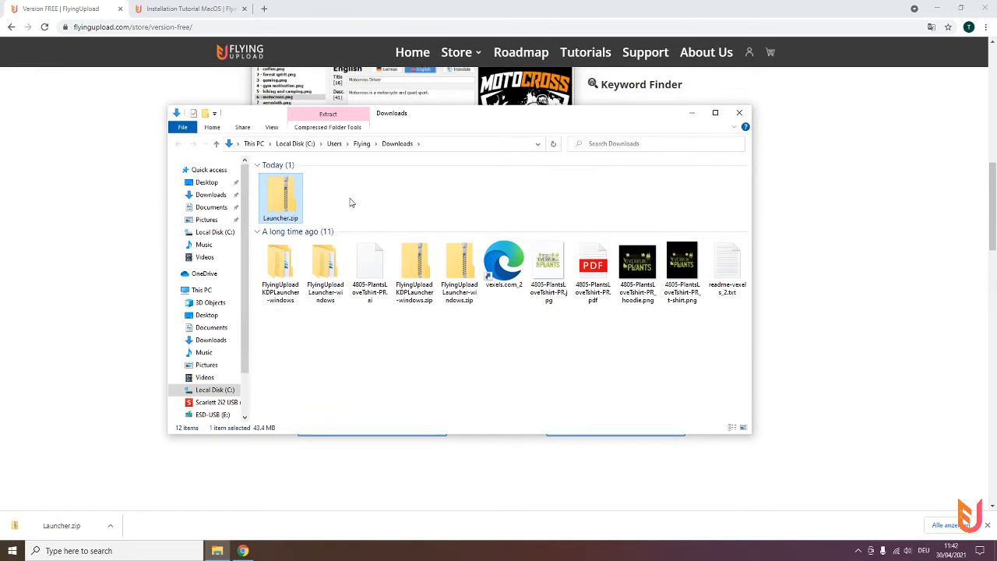
{"action": "mouse_move", "coordinate": [282, 195]}
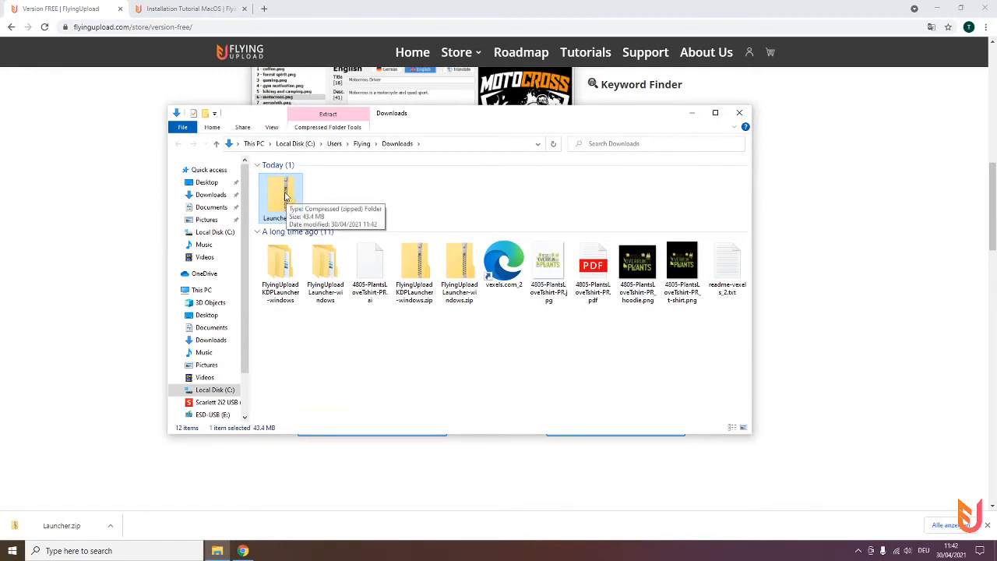
{"action": "right_click", "coordinate": [280, 190]}
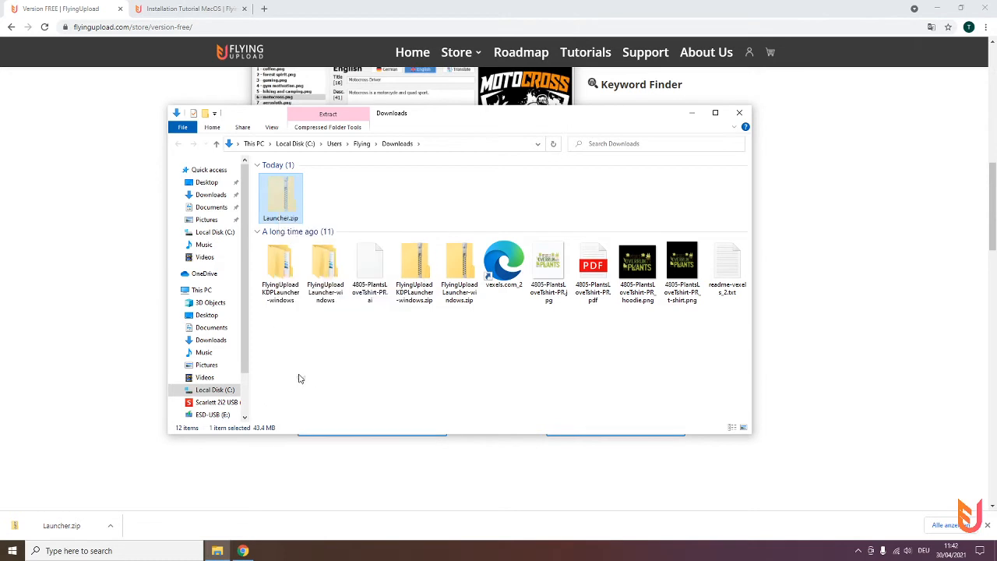
{"action": "left_click", "coordinate": [215, 390]}
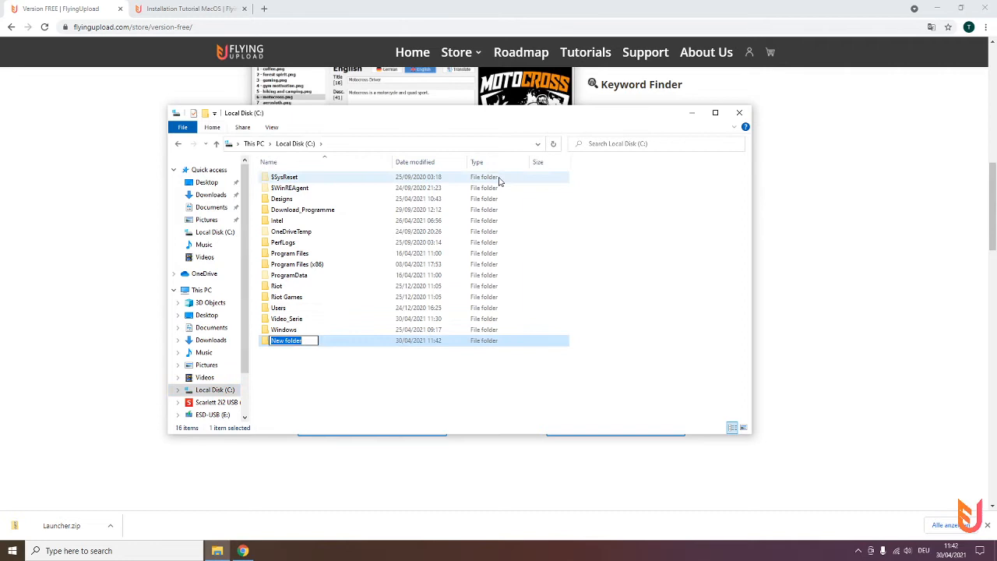
{"action": "type", "text": "FlyingUpload"}
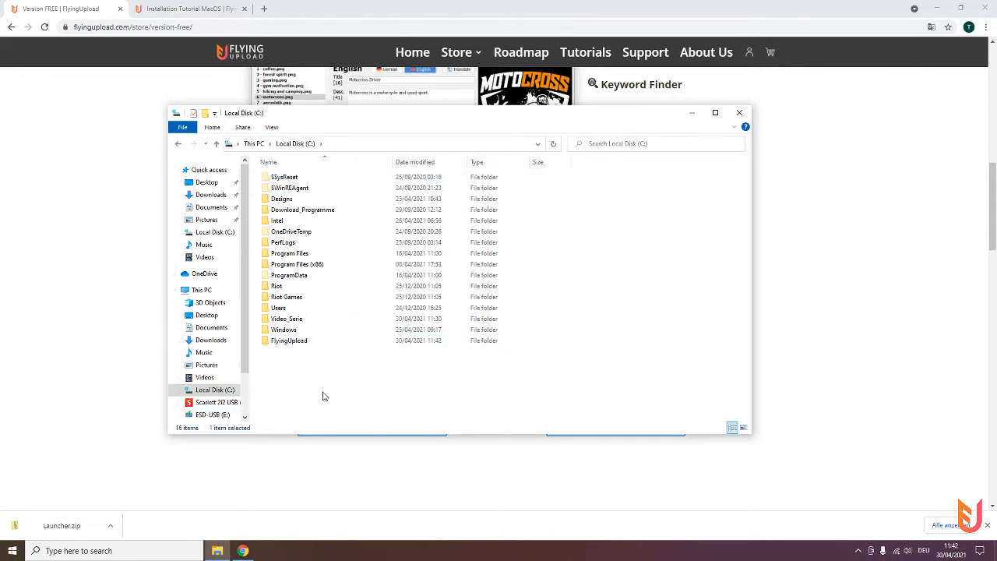
{"action": "double_click", "coordinate": [289, 340]}
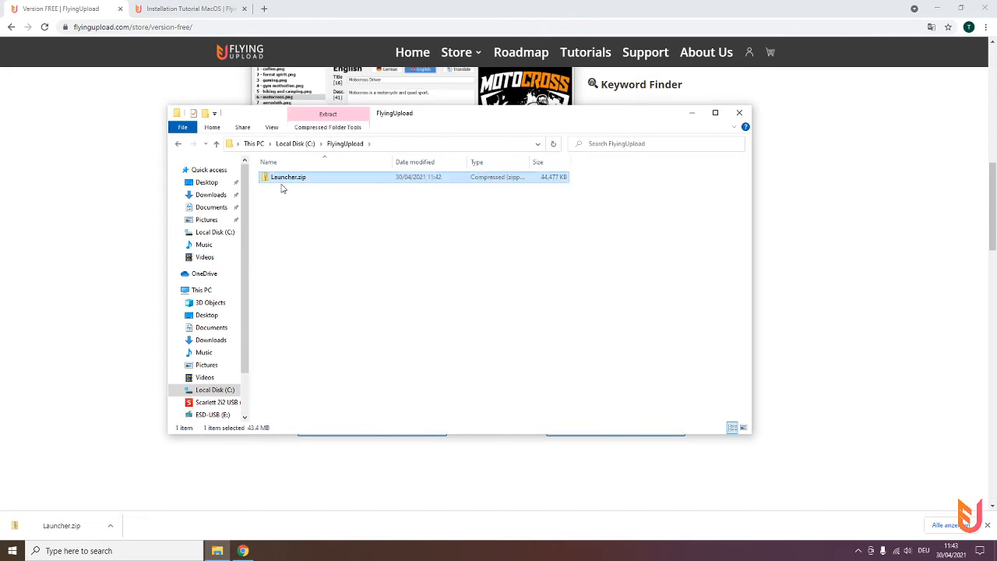
- Extract Launcher.zip into C:\FlyingUpload\Launcher
{"action": "right_click", "coordinate": [281, 187]}
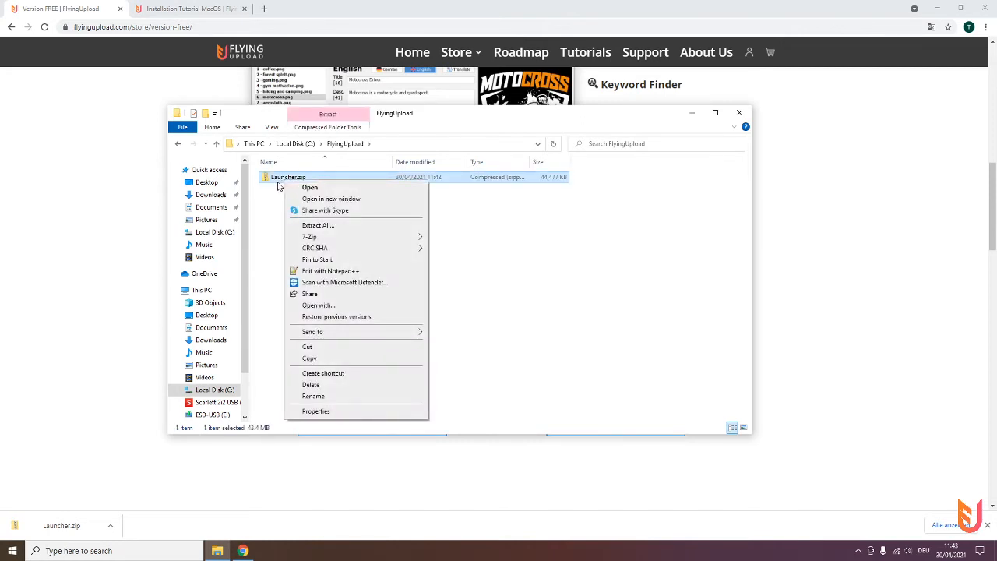
{"action": "left_click", "coordinate": [317, 225]}
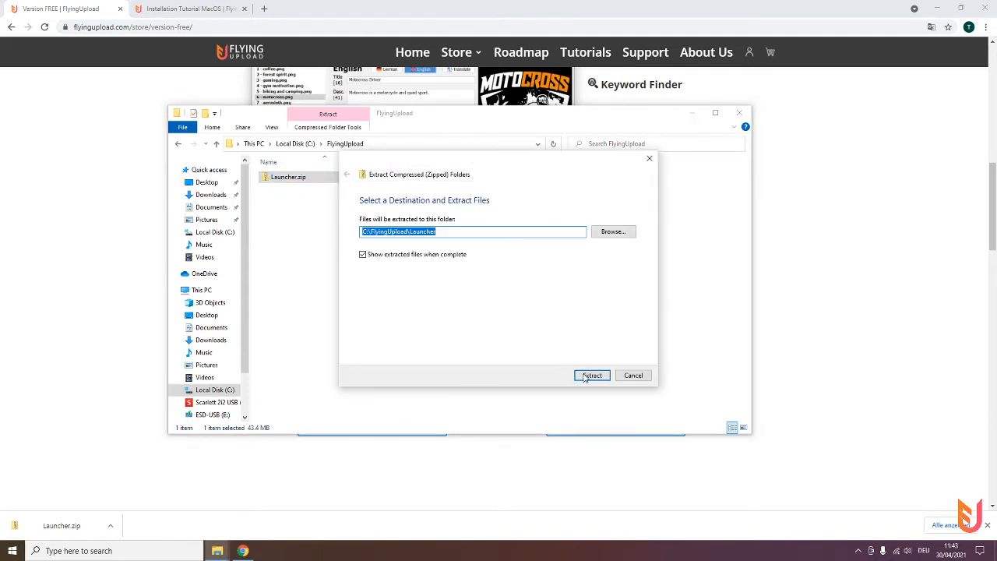
{"action": "left_click", "coordinate": [591, 376]}
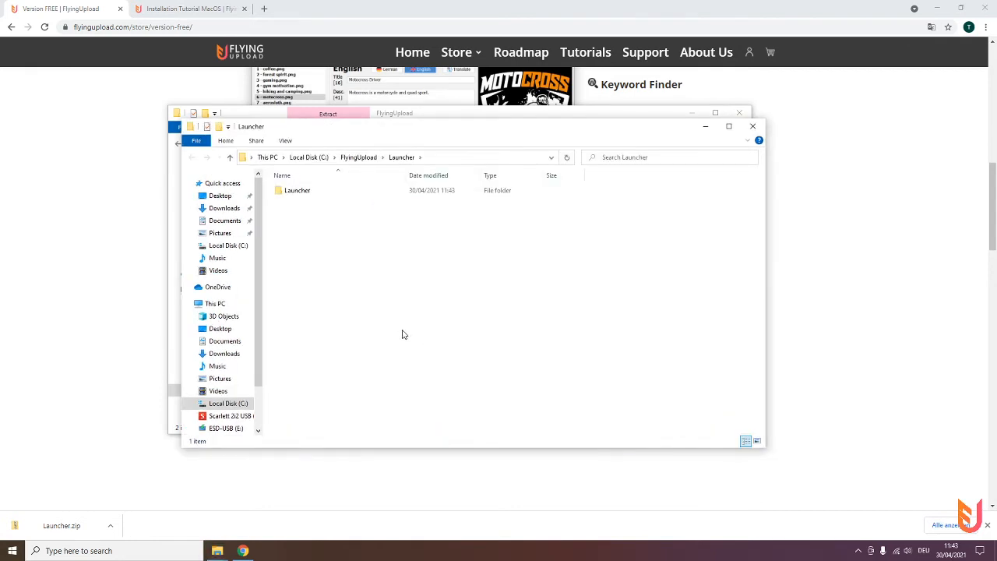
{"action": "mouse_move", "coordinate": [315, 205]}
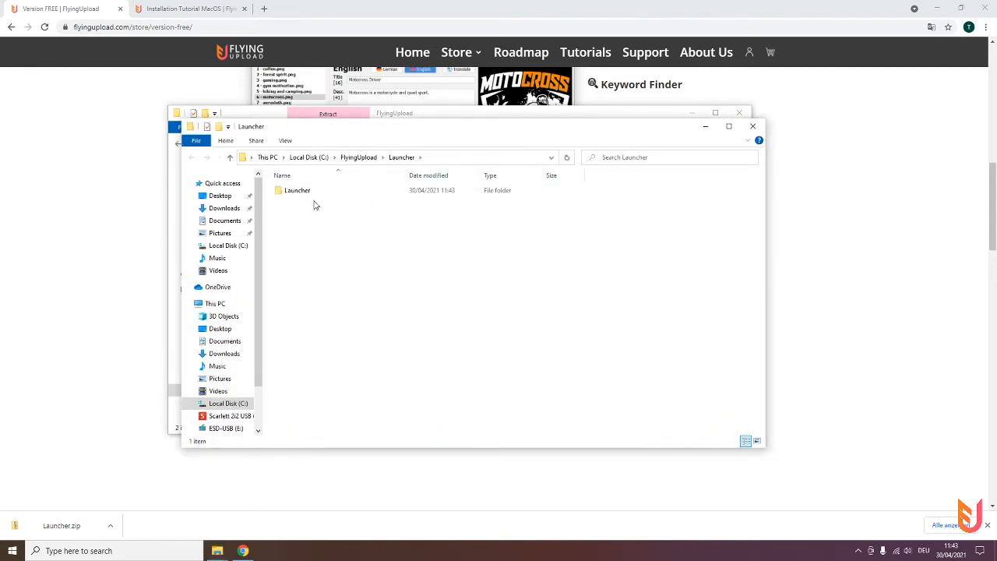
- Open the inner Launcher folder and create a shortcut to Flying Upload Launcher.exe
{"action": "double_click", "coordinate": [295, 190]}
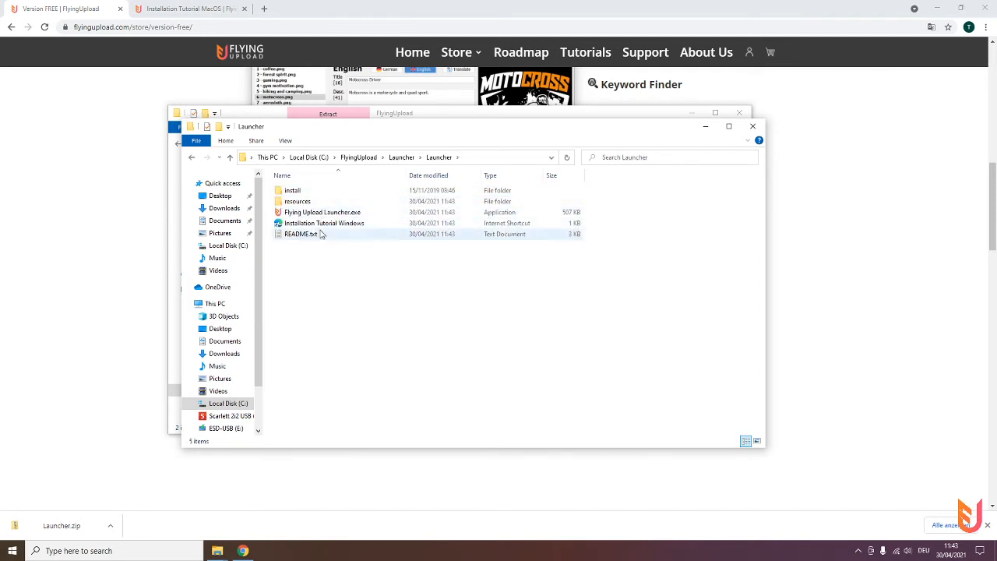
{"action": "mouse_move", "coordinate": [322, 212]}
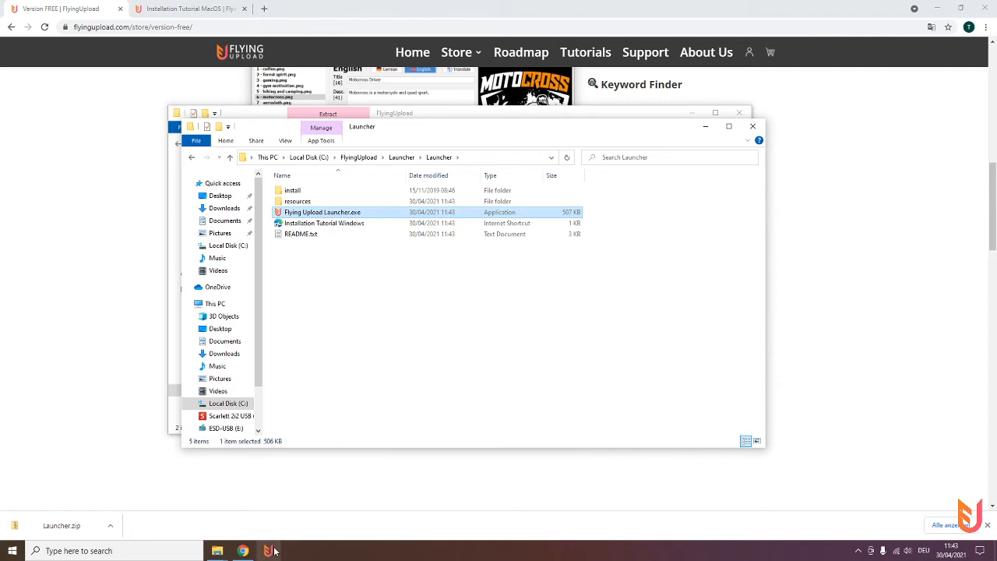
{"action": "mouse_move", "coordinate": [302, 544]}
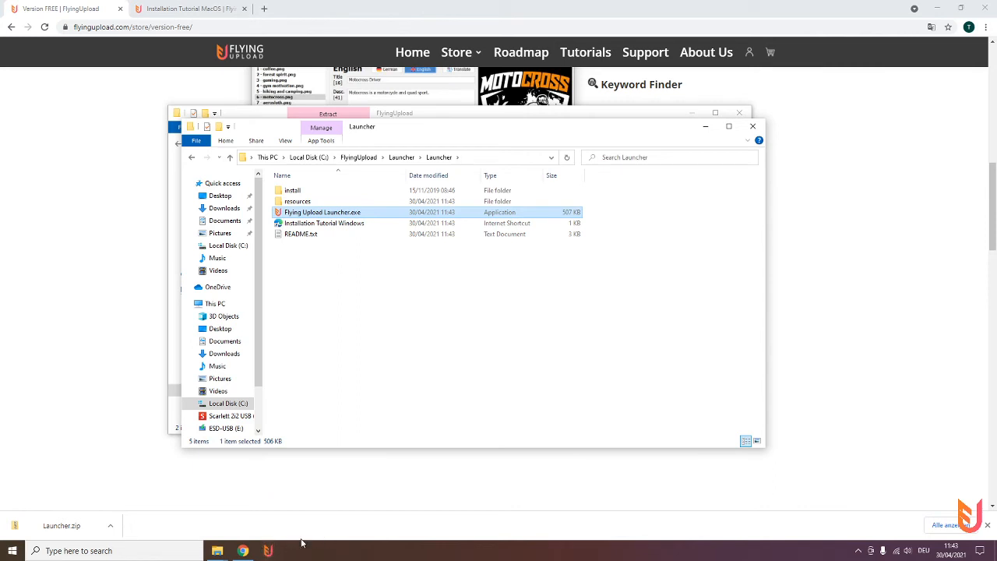
{"action": "mouse_move", "coordinate": [415, 358]}
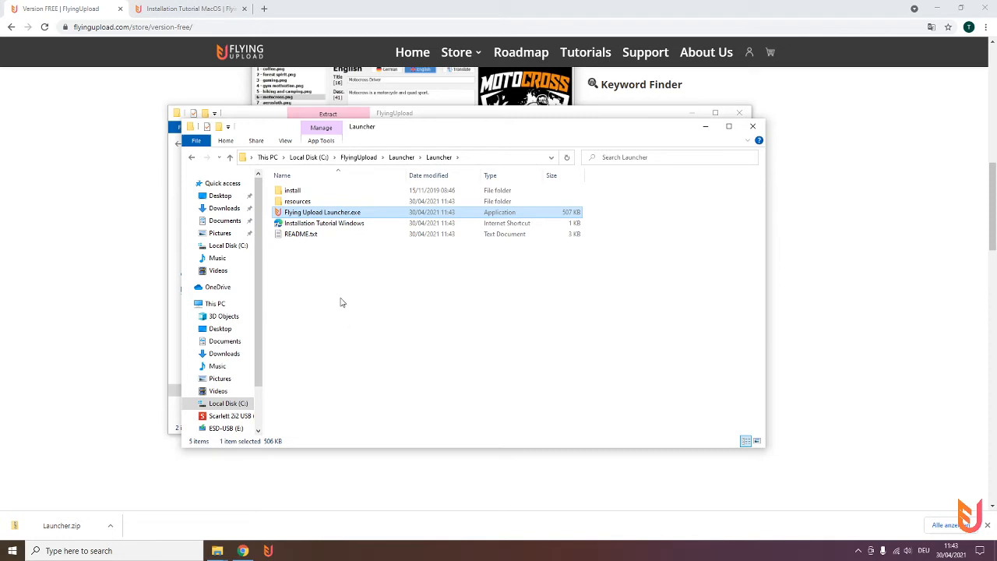
{"action": "right_click", "coordinate": [322, 212]}
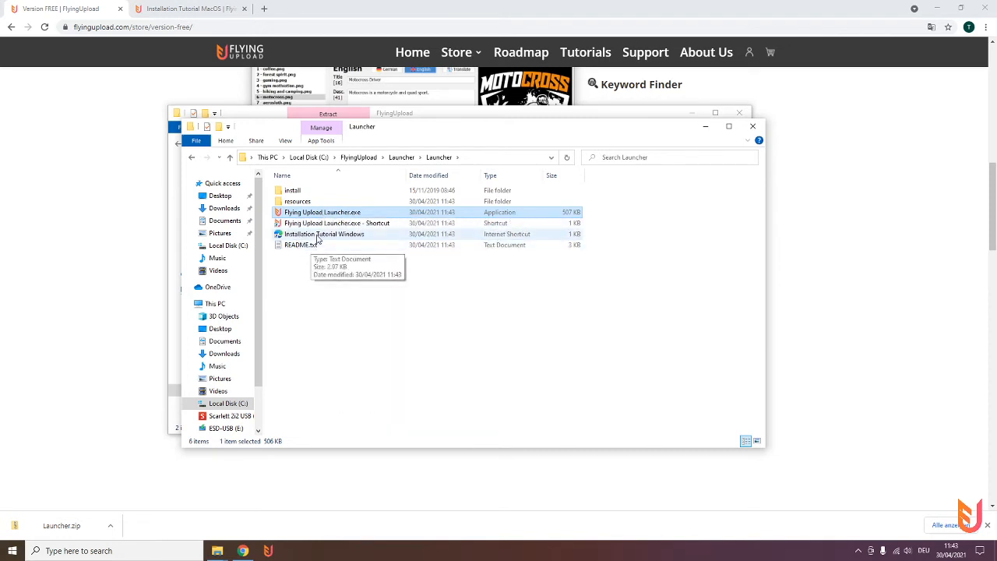
{"action": "left_click", "coordinate": [367, 334]}
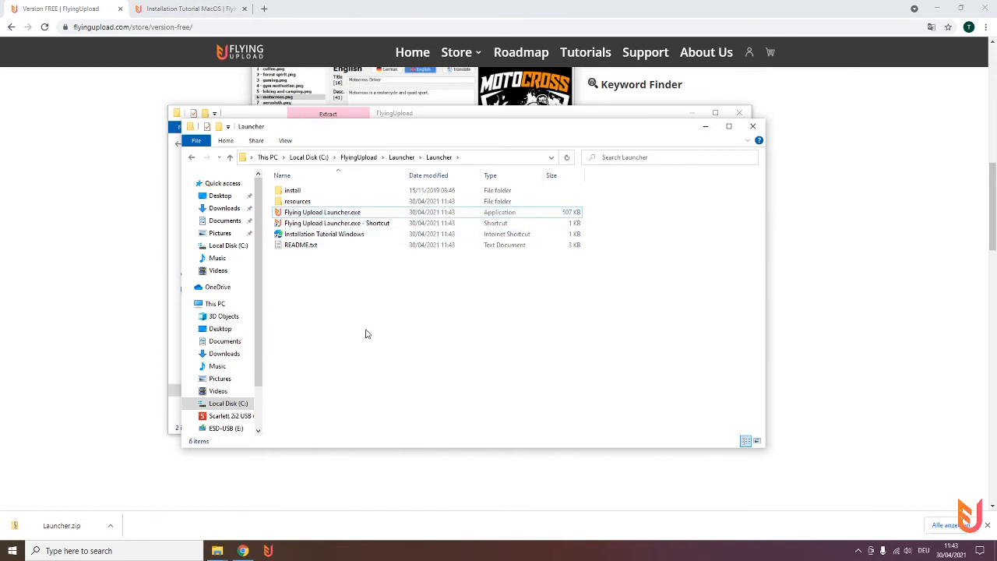
{"action": "left_click", "coordinate": [321, 212]}
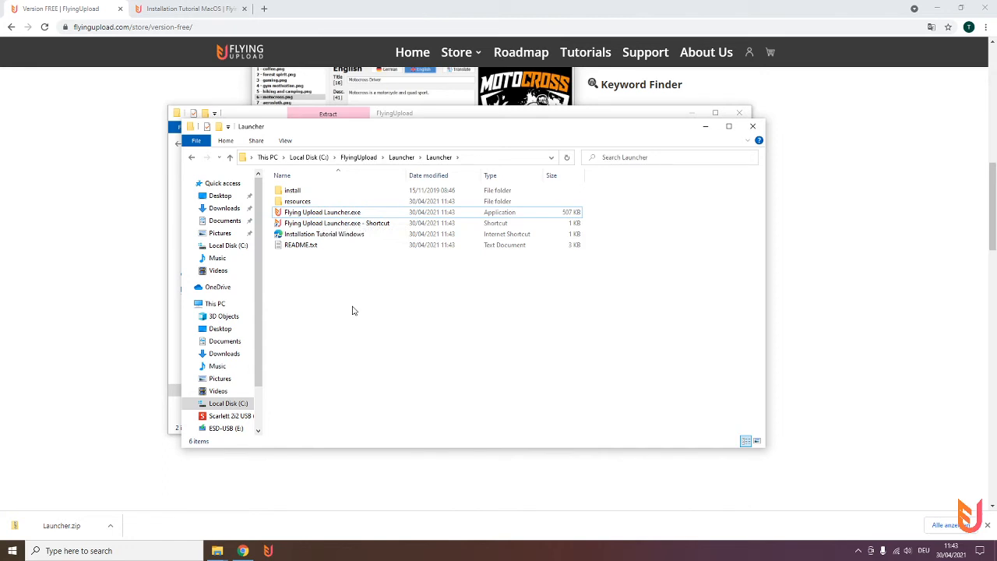
{"action": "mouse_move", "coordinate": [381, 312]}
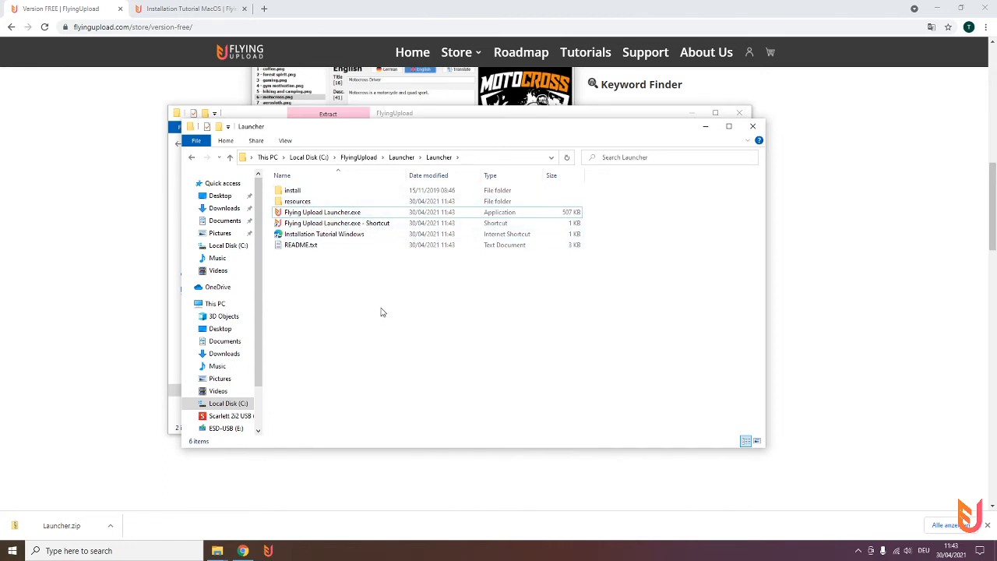
{"action": "mouse_move", "coordinate": [364, 316]}
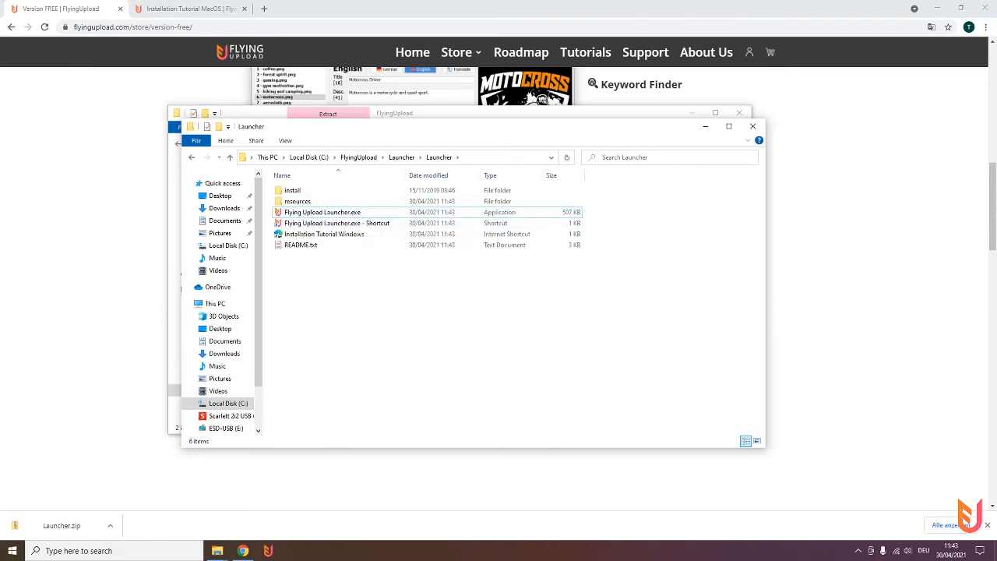
- Run Flying Upload Launcher.exe, allowing it past SmartScreen with More info and Run anyway
{"action": "double_click", "coordinate": [322, 212]}
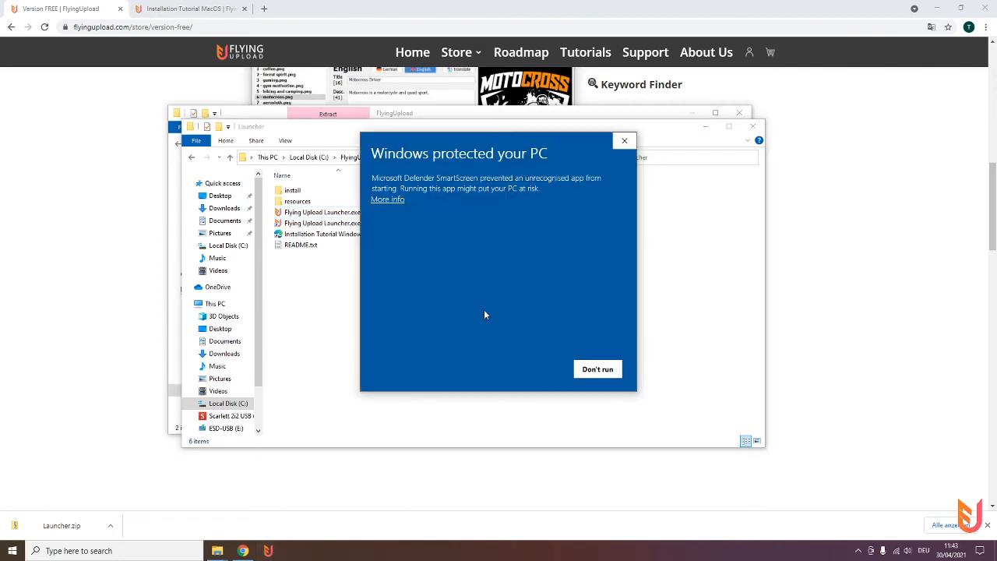
{"action": "mouse_move", "coordinate": [441, 166]}
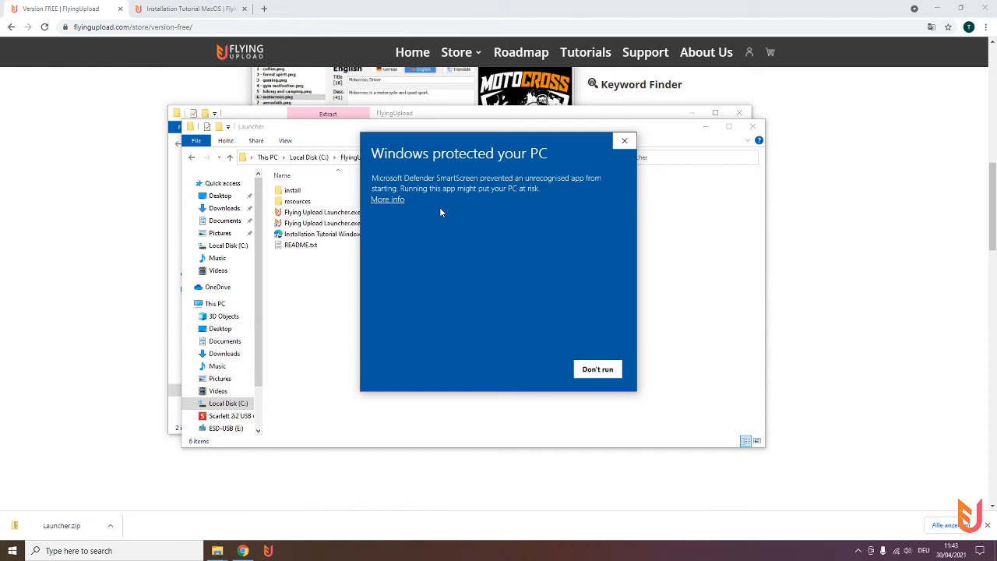
{"action": "left_click", "coordinate": [386, 199]}
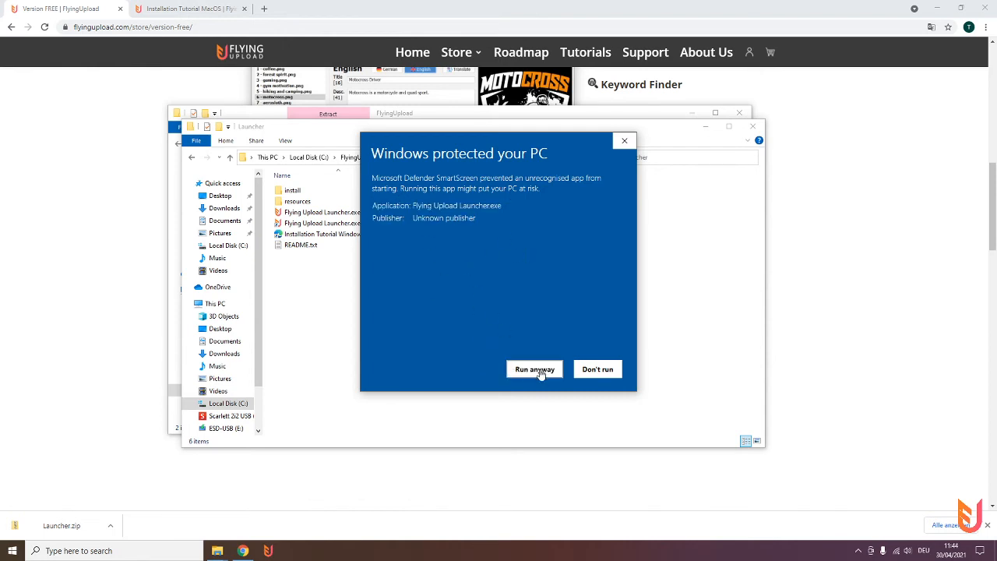
{"action": "left_click", "coordinate": [534, 369]}
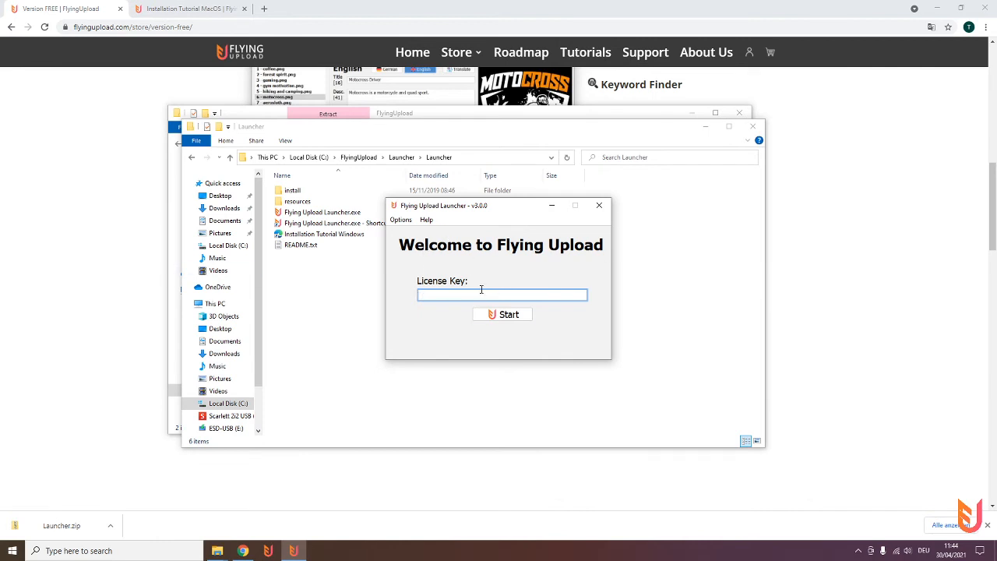
{"action": "left_click", "coordinate": [599, 205]}
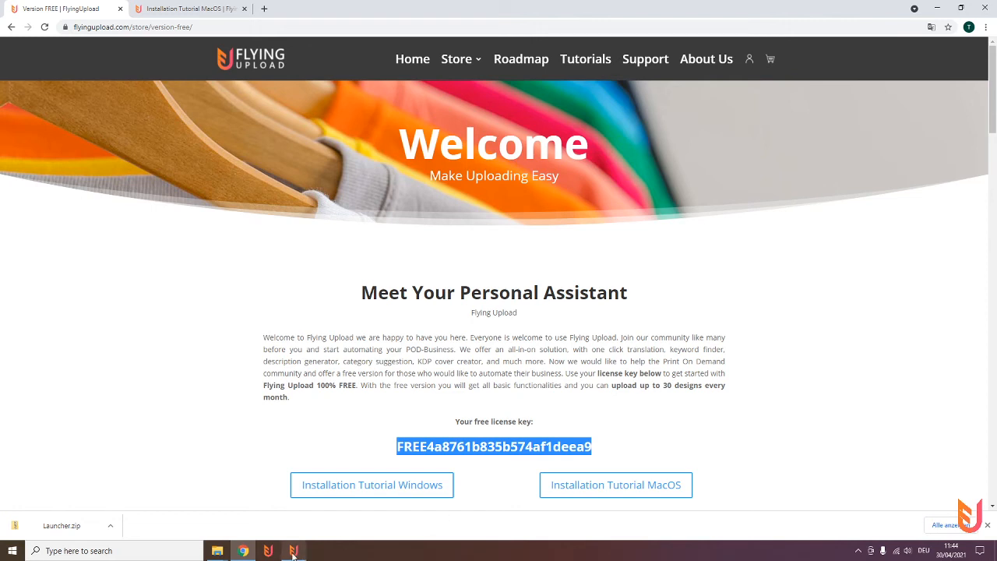
- Return to the launcher window to submit the free licence key
{"action": "left_click", "coordinate": [307, 550]}
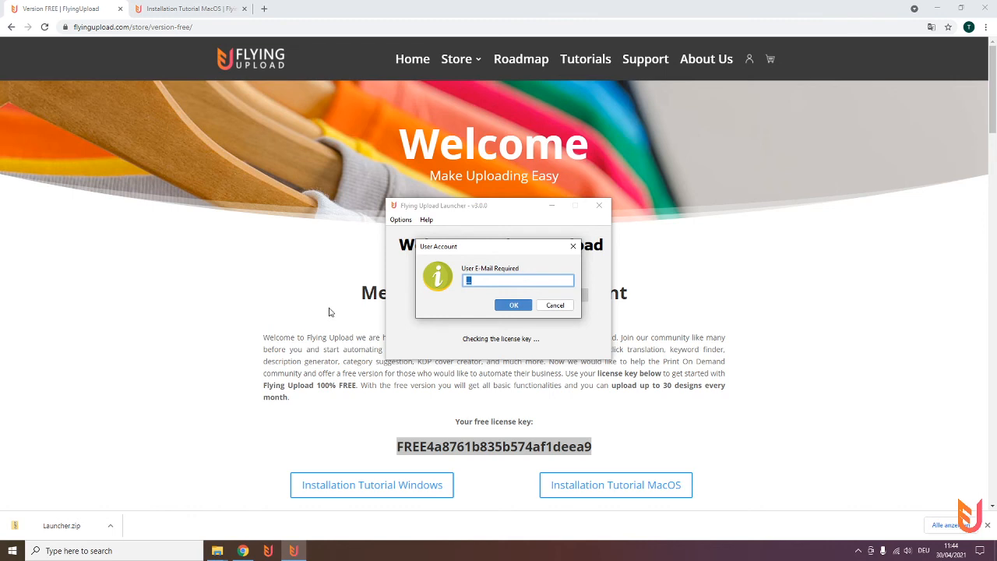
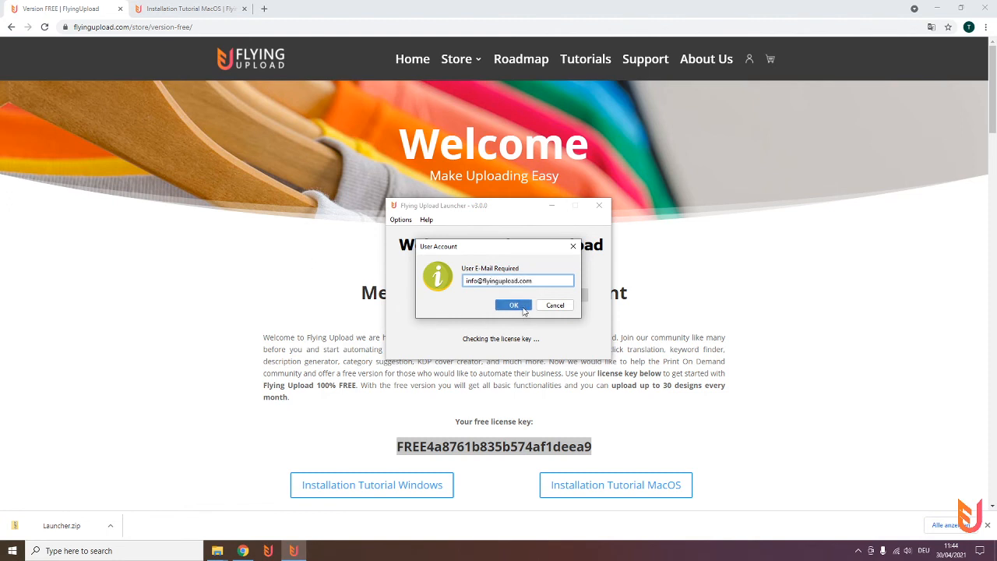
- Enter and submit the e-mail address, then retype it for verification
{"action": "left_click", "coordinate": [513, 304]}
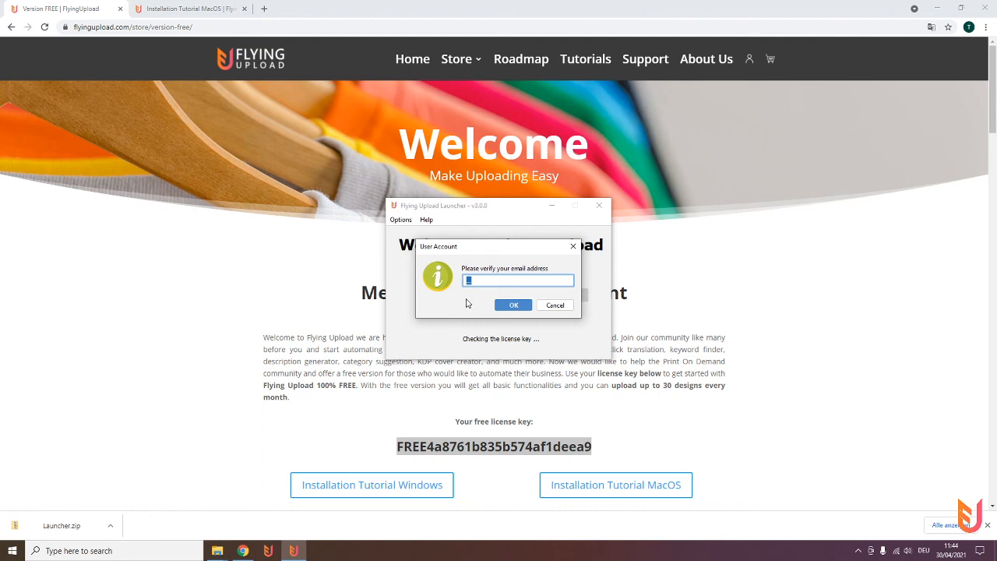
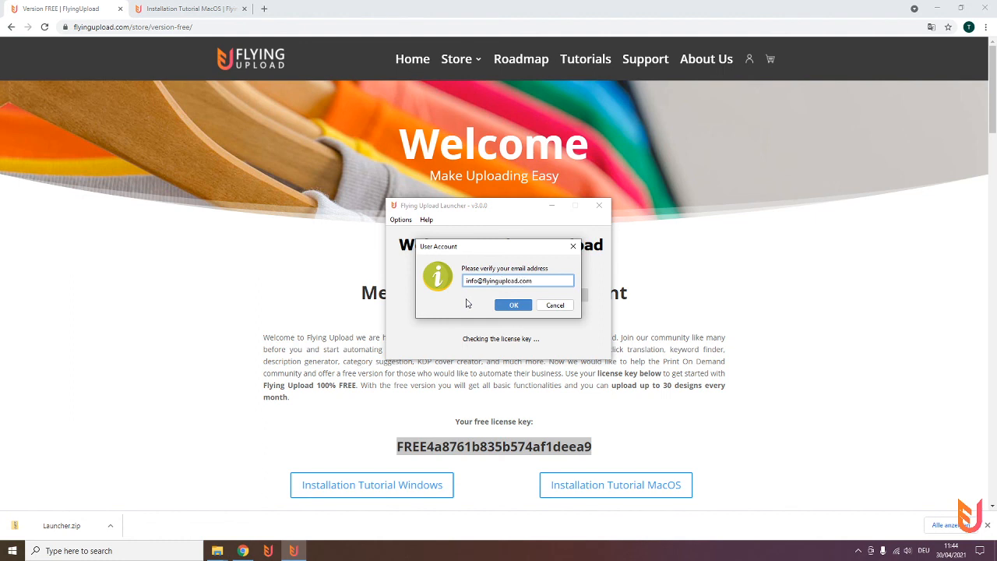
- Confirm the verified e-mail to start downloading Flying Upload v3.2.4.7
{"action": "left_click", "coordinate": [513, 305]}
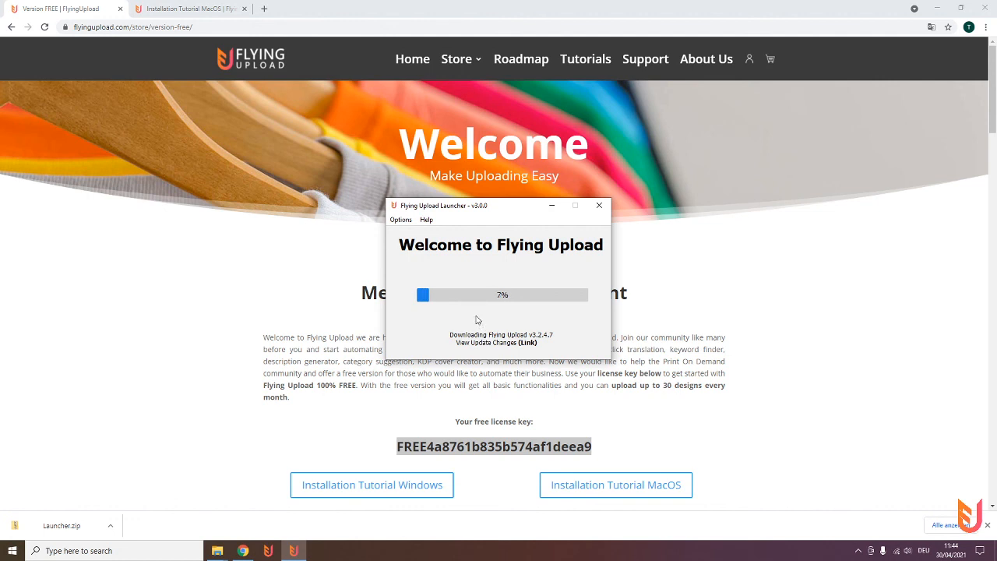
{"action": "mouse_move", "coordinate": [481, 314]}
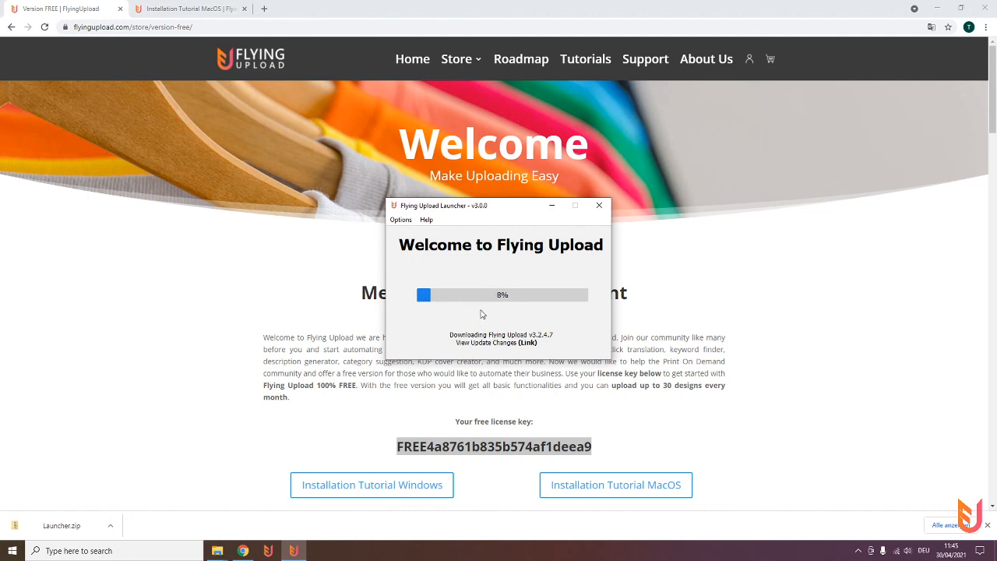